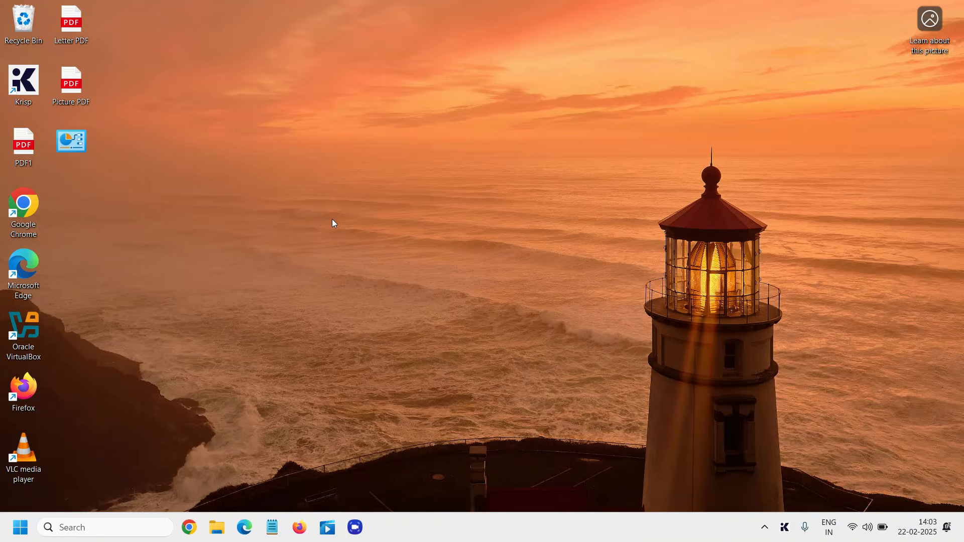
mouse_move(71, 391)
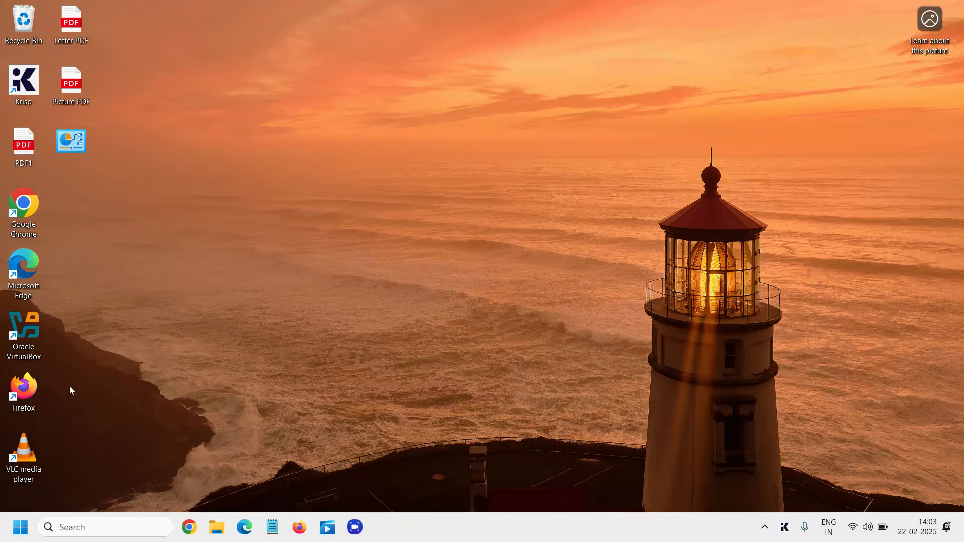
mouse_move(74, 516)
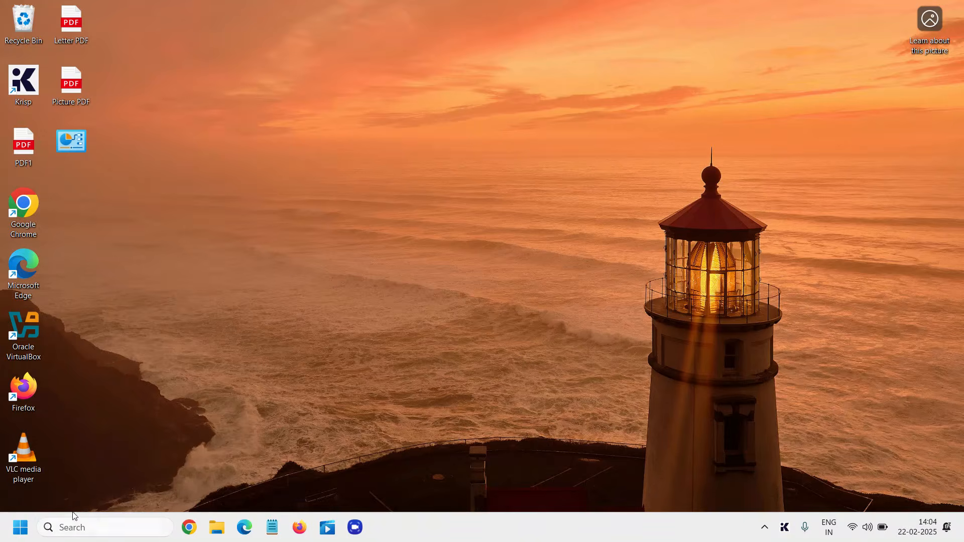
mouse_move(79, 527)
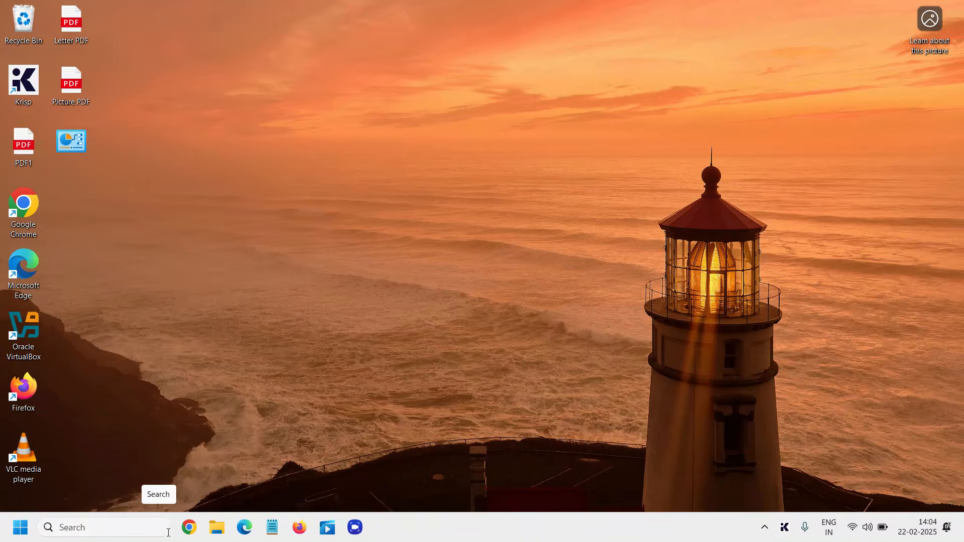
mouse_move(294, 343)
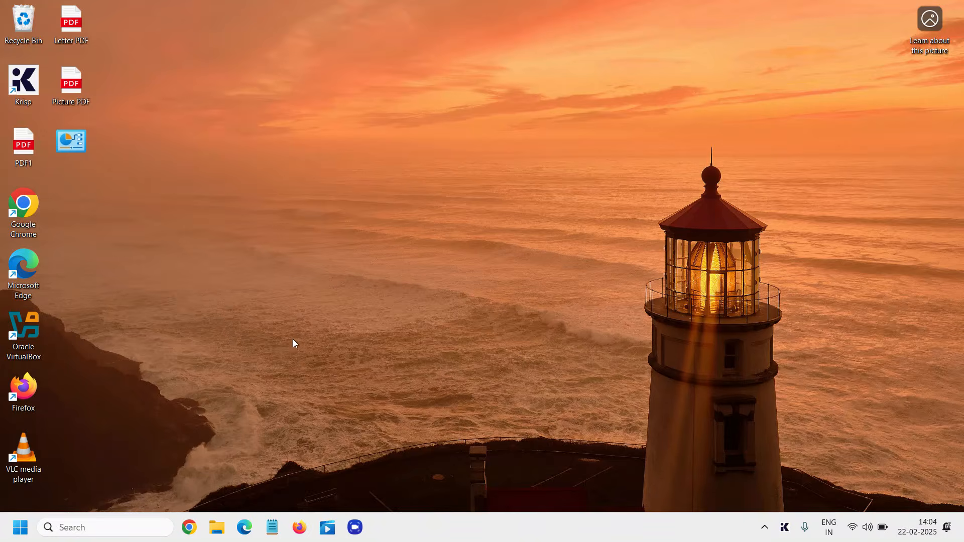
mouse_move(298, 330)
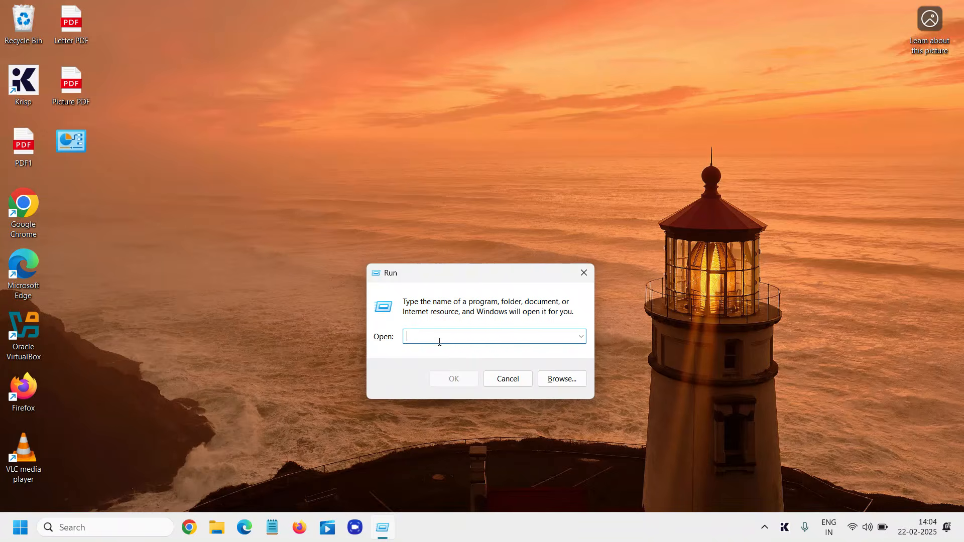
Step: Enter 'msdt.exe -ep WindowsHelp id SearchDiagnostic' in the Run box
type("msdt.exe -ep WindowsHelp id SearchDiagnostic")
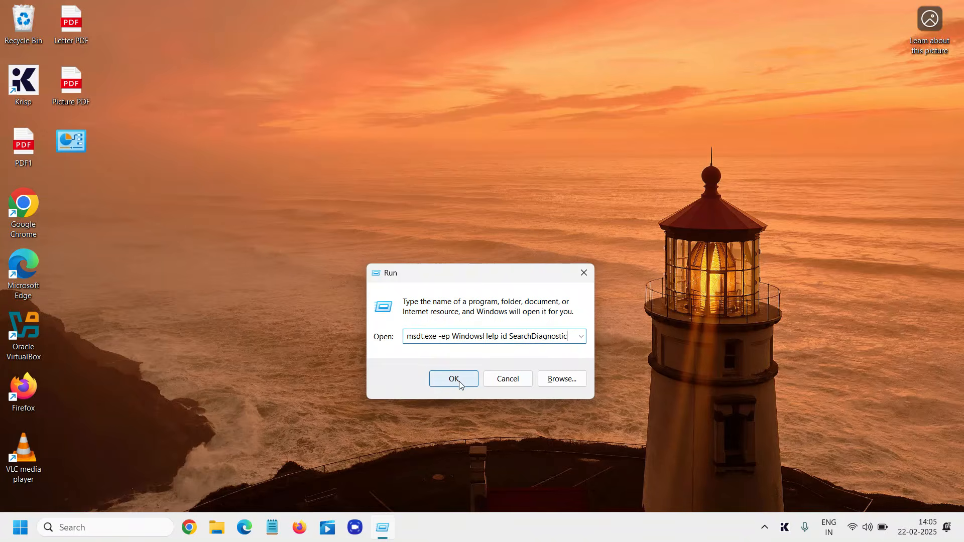
Step: Launch the Search and Indexing troubleshooter, tick 'Search or indexing is slow', then cancel
left_click(453, 378)
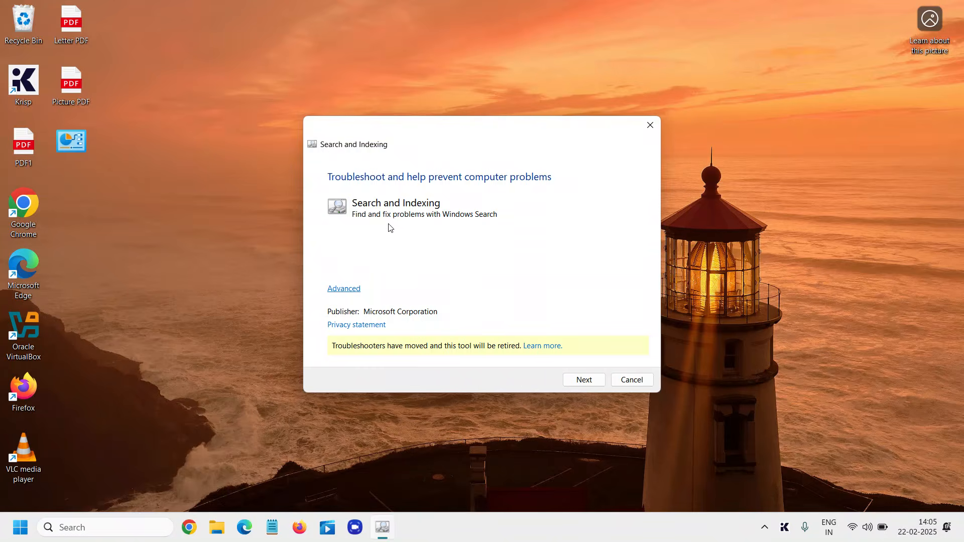
mouse_move(375, 222)
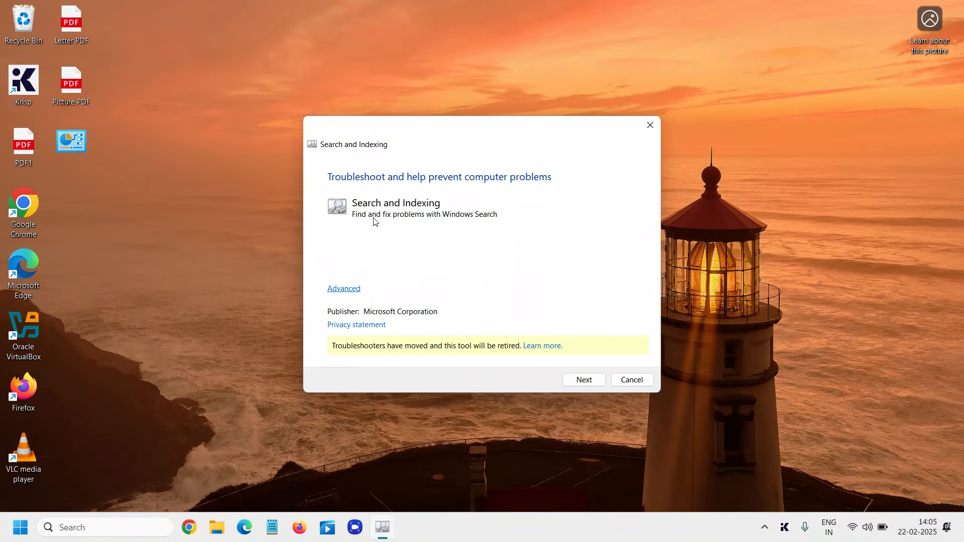
left_click(583, 379)
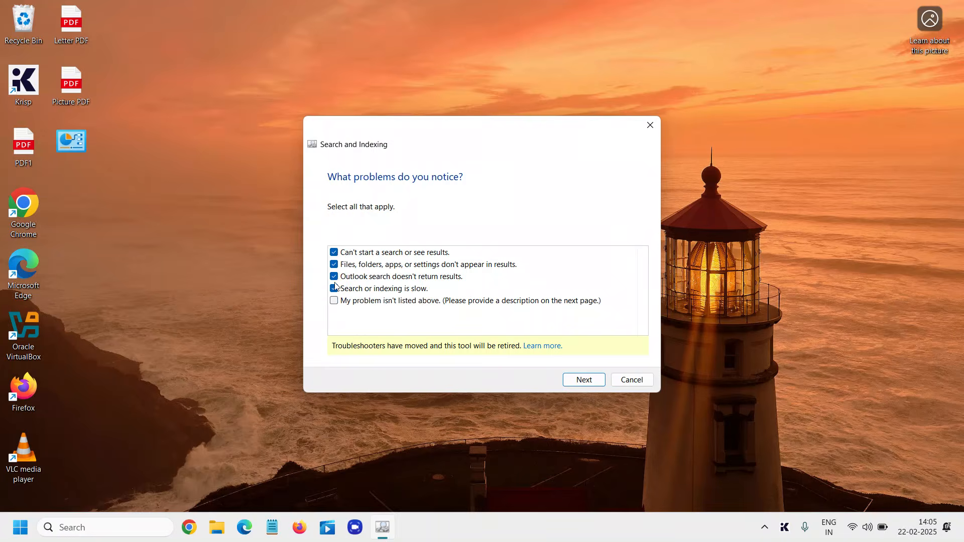
left_click(334, 288)
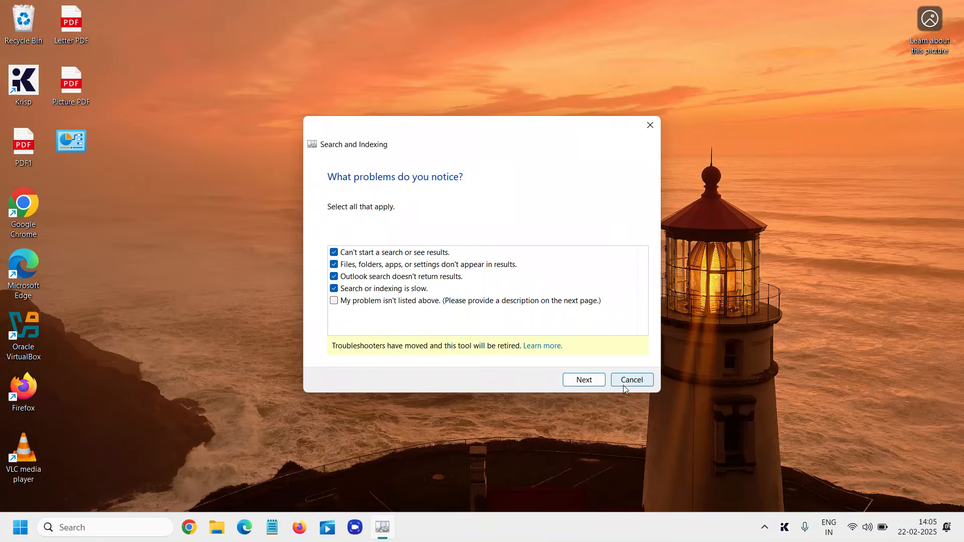
left_click(630, 379)
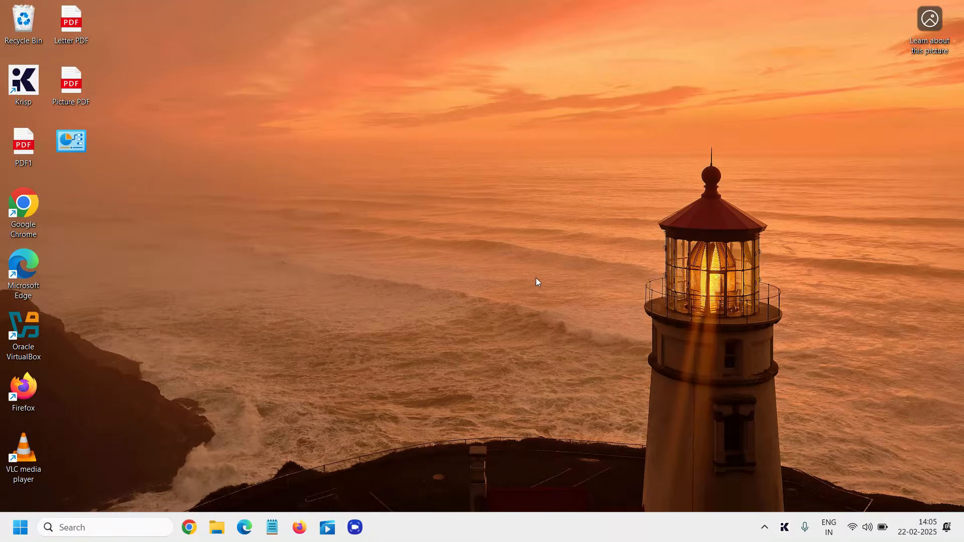
mouse_move(498, 309)
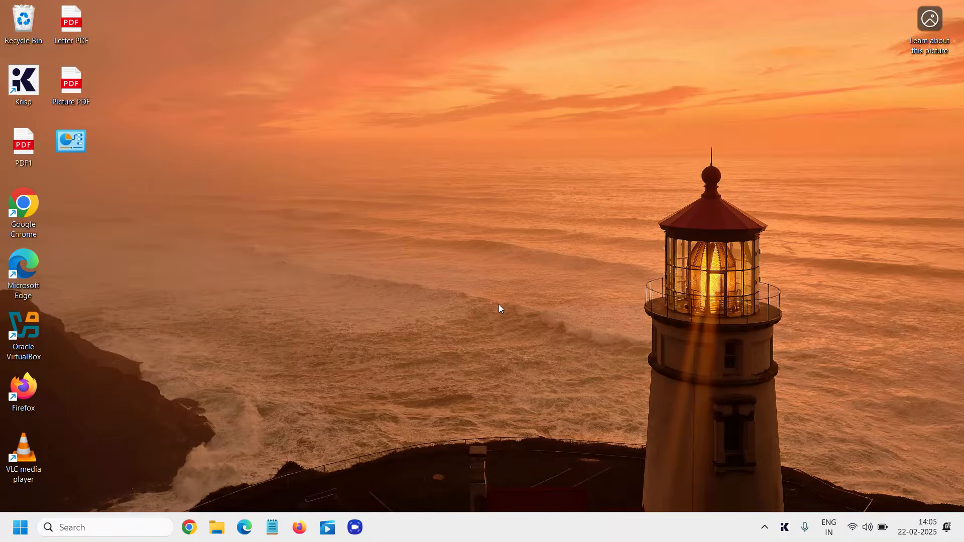
mouse_move(486, 275)
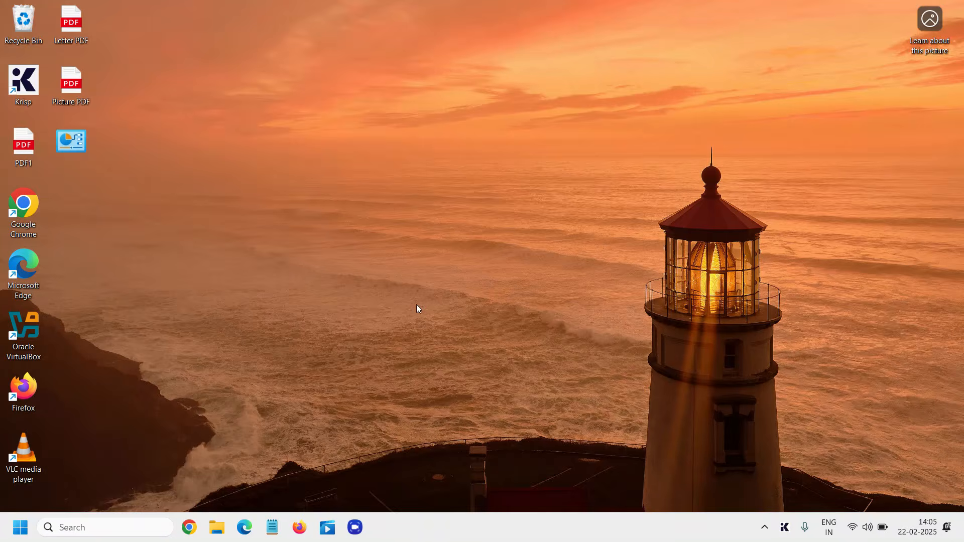
mouse_move(3, 535)
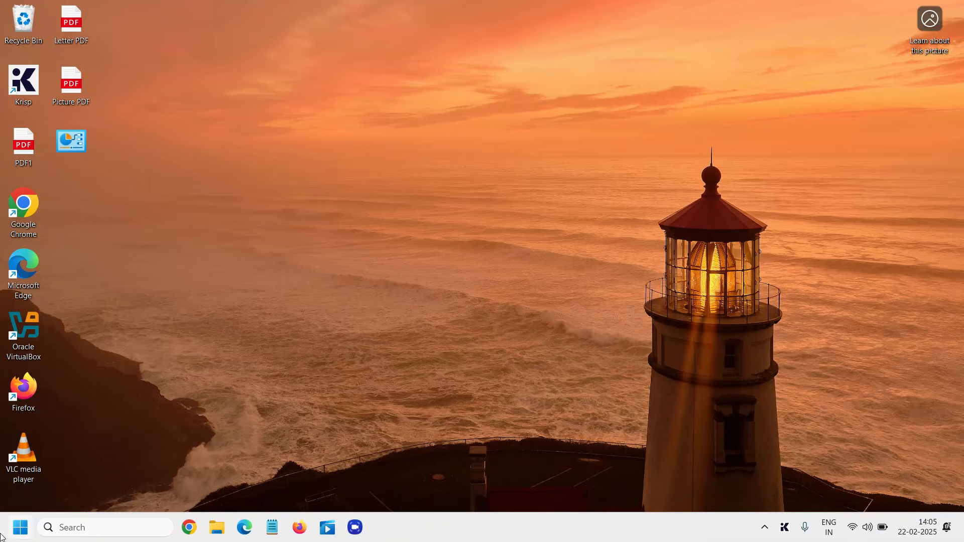
mouse_move(52, 457)
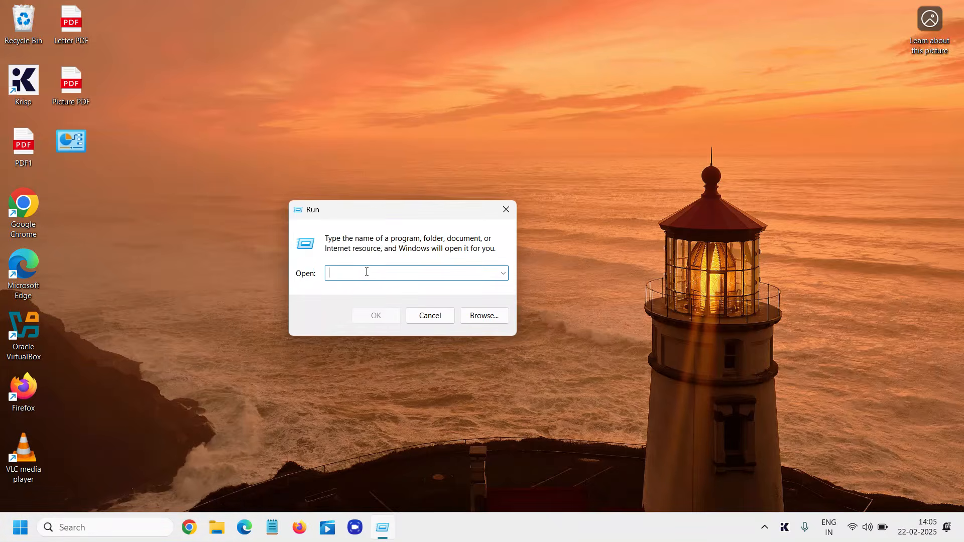
Step: Run services.msc to launch the Services console
type("serv")
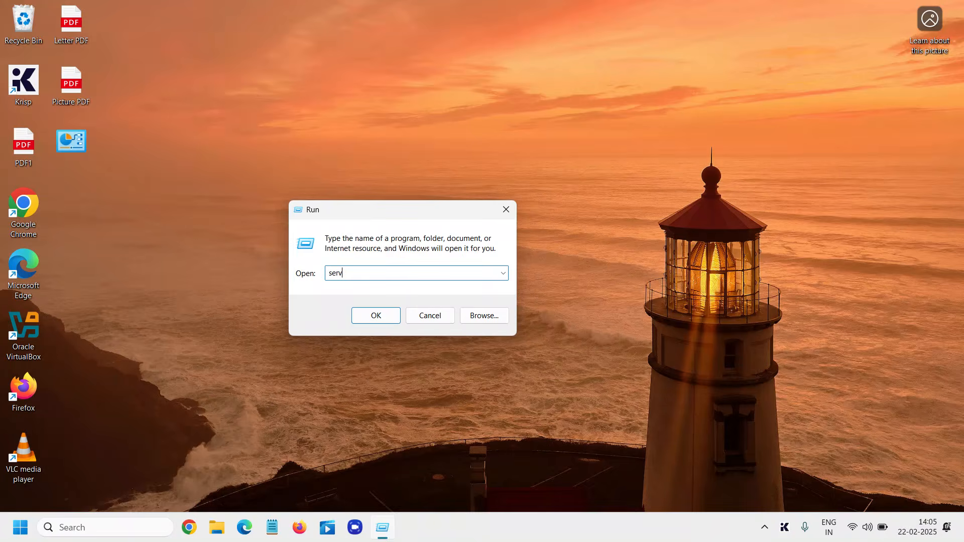
type("vces.")
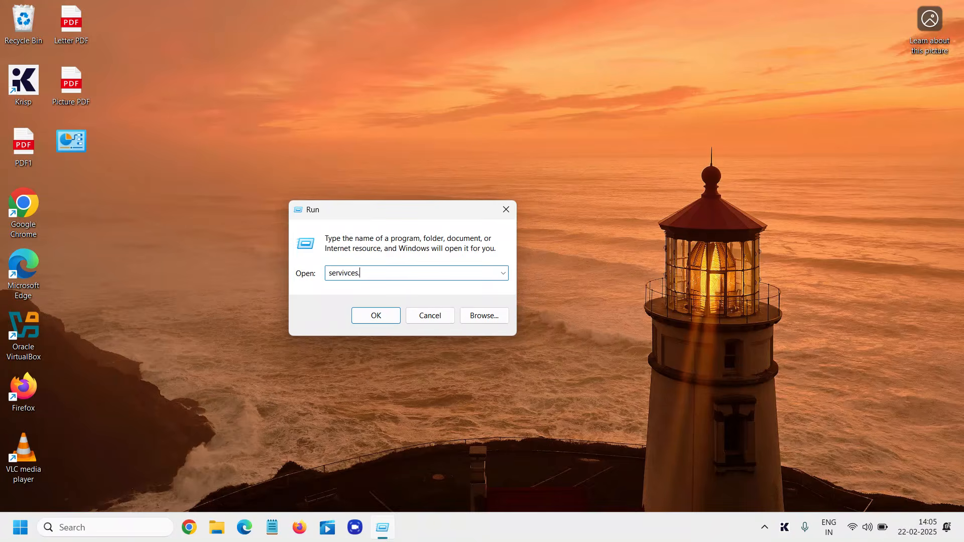
type("services.msc")
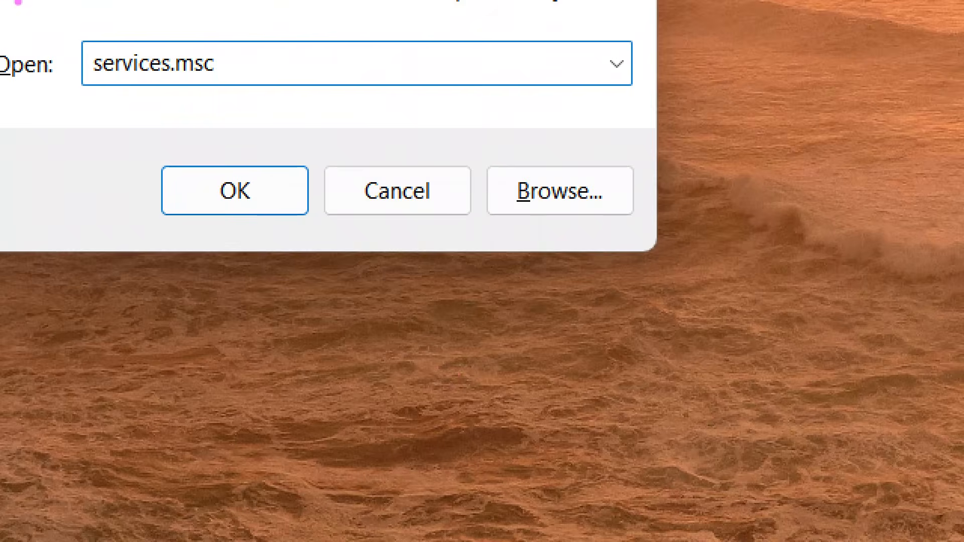
left_click(234, 190)
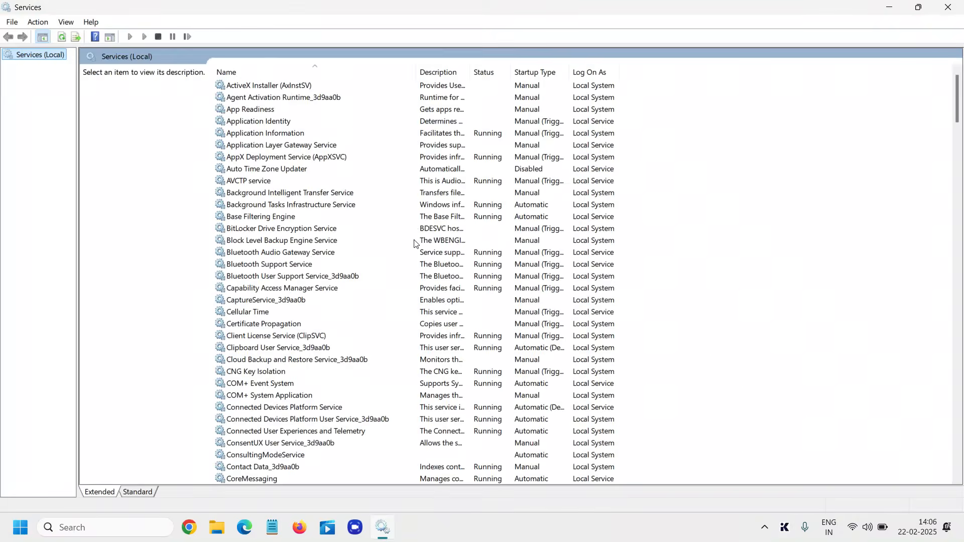
Step: Restart the Windows Search service from its right-click menu and close Services
left_click(269, 264)
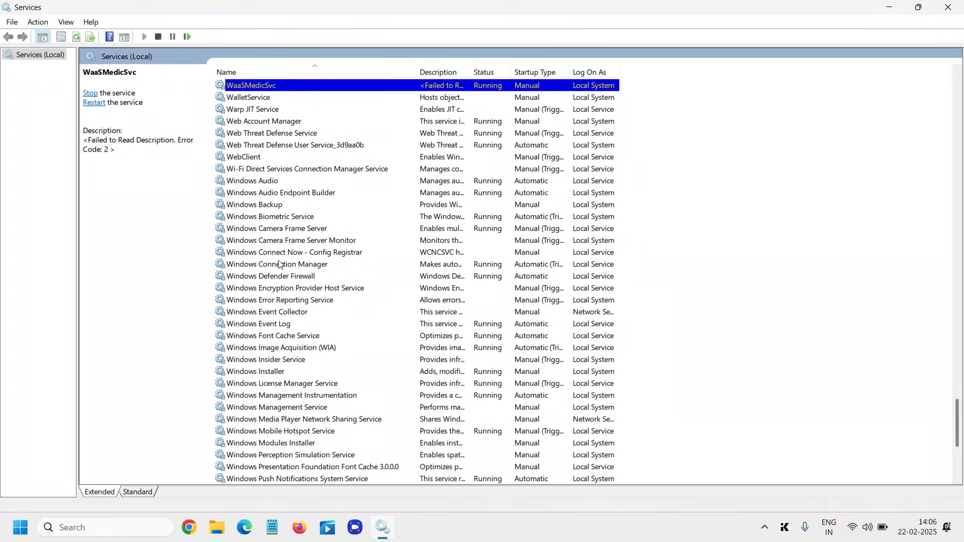
left_click(252, 418)
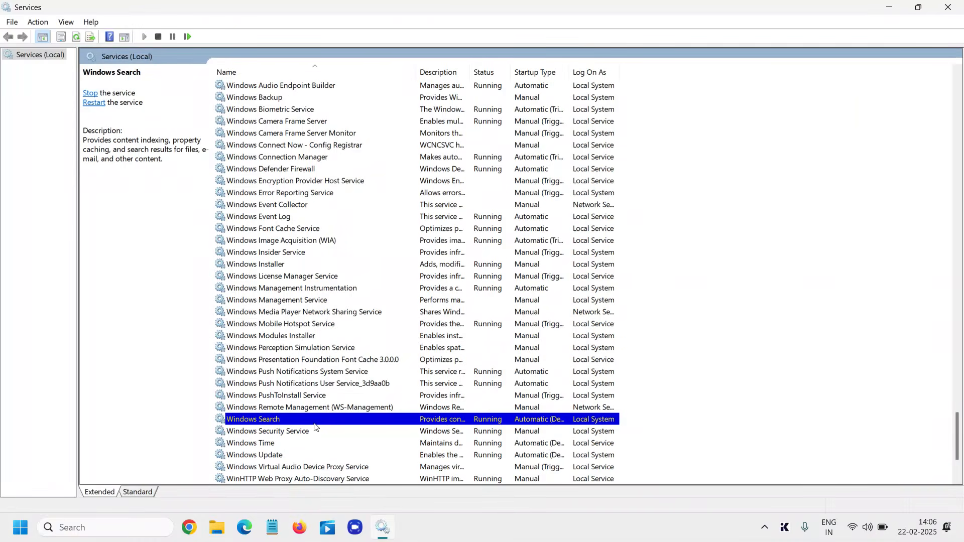
right_click(253, 418)
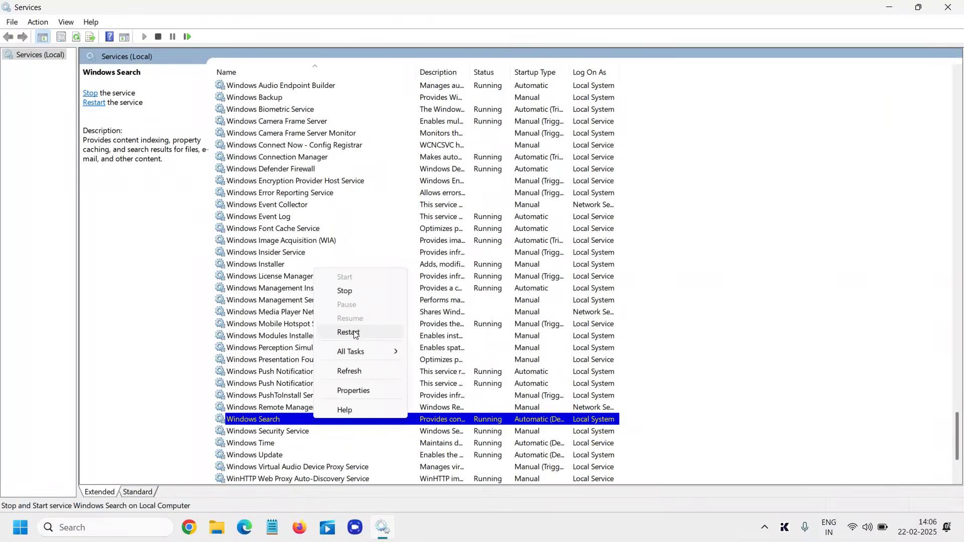
left_click(348, 332)
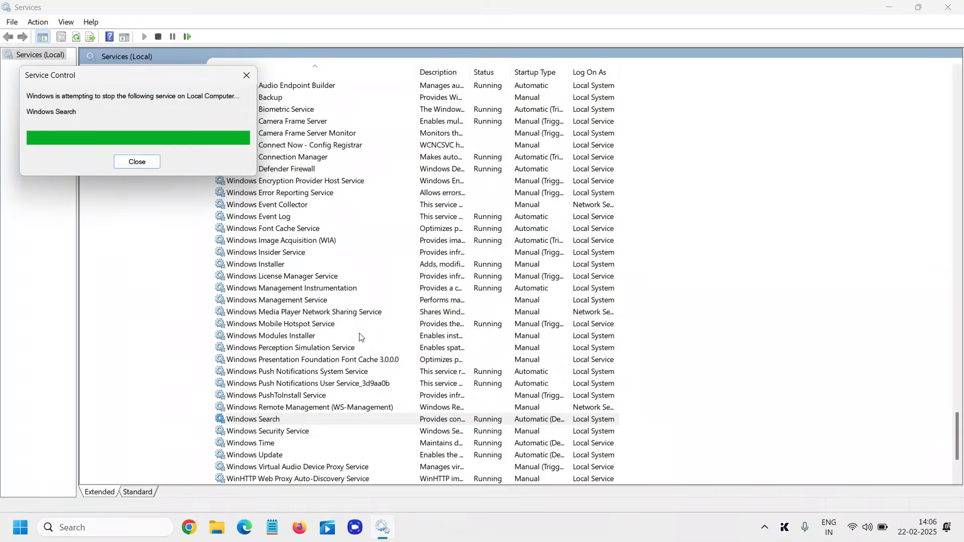
left_click(137, 161)
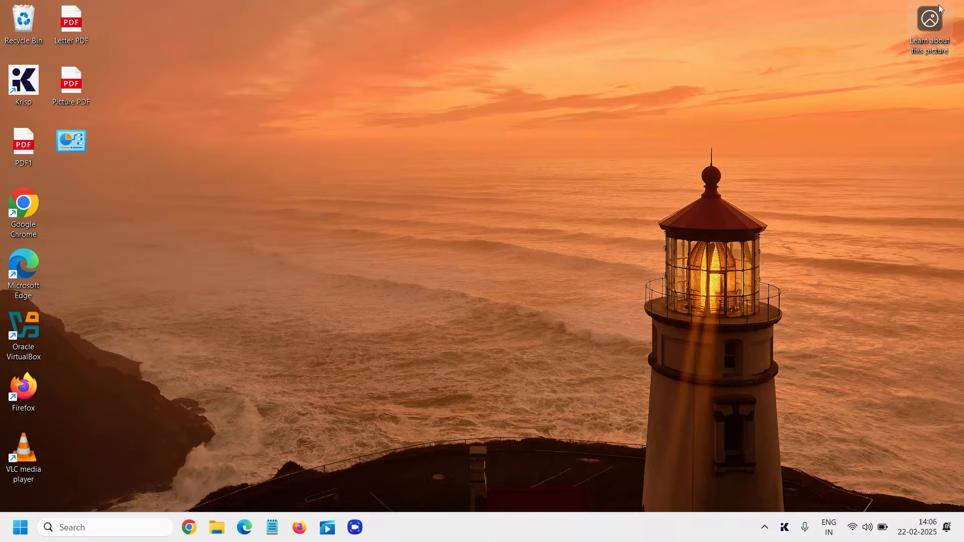
Step: Run 'control panel' from the Run box to launch Control Panel
type("co")
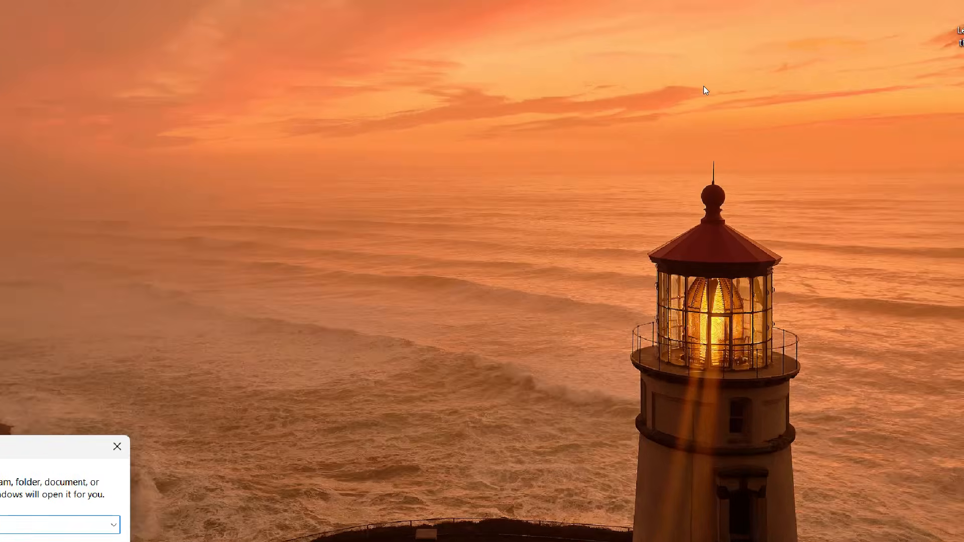
type("control panel")
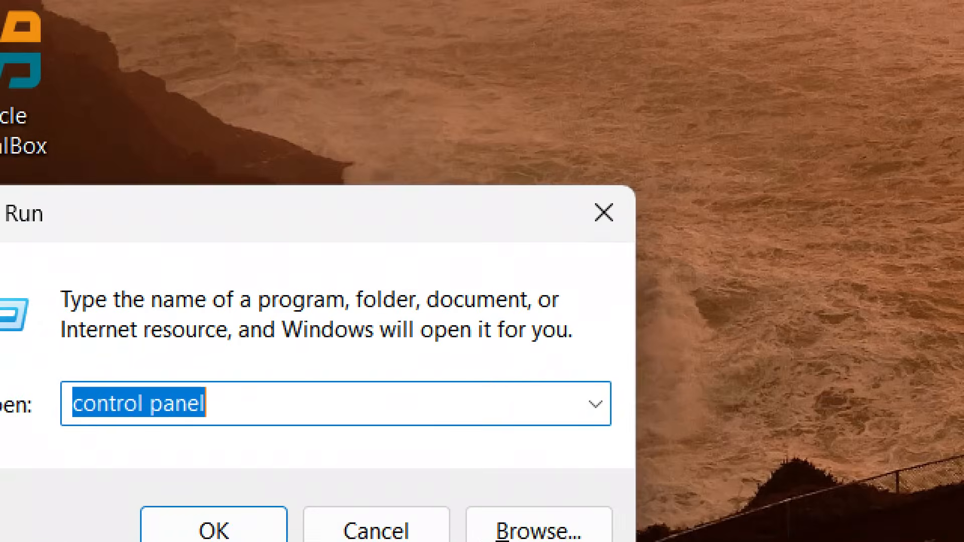
left_click(213, 529)
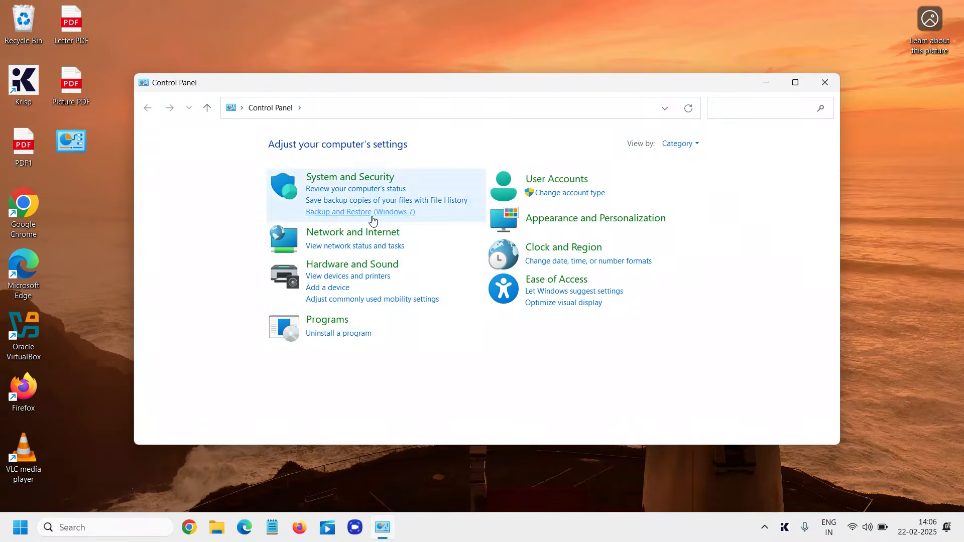
Step: Switch Control Panel's View by to Large icons and launch Indexing Options
left_click(679, 143)
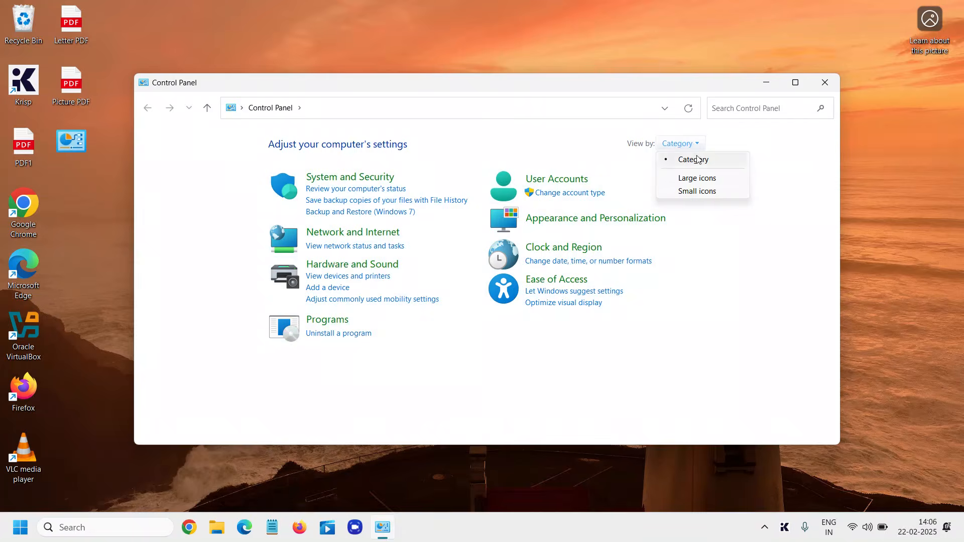
left_click(696, 177)
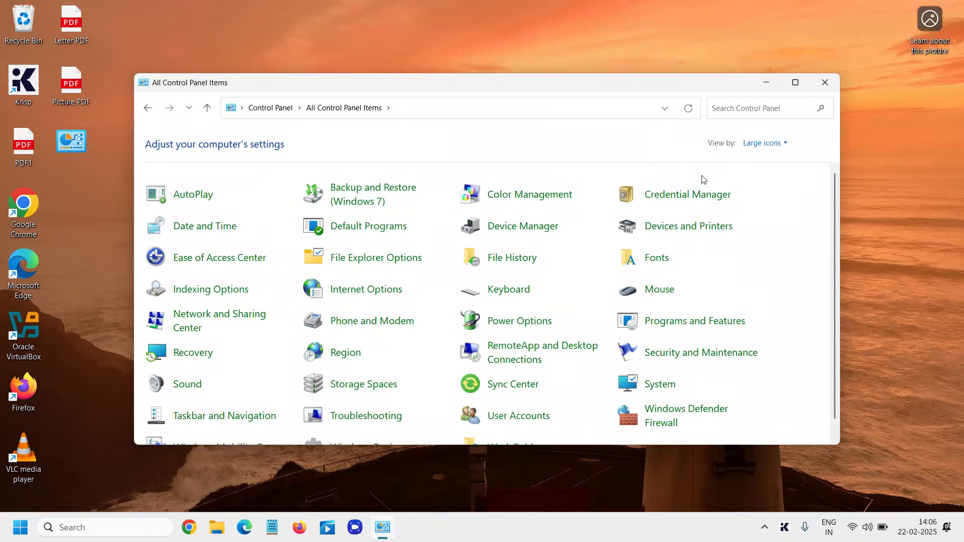
mouse_move(210, 289)
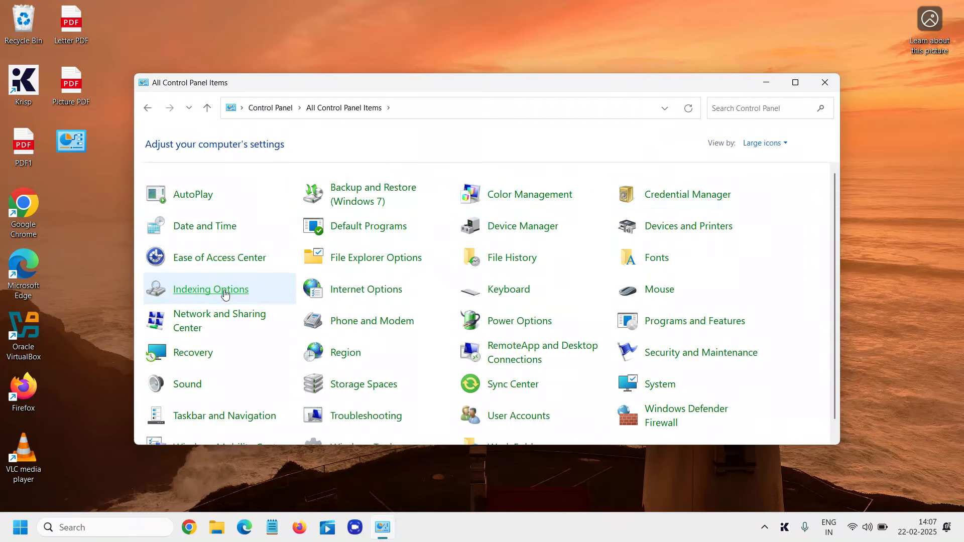
mouse_move(211, 294)
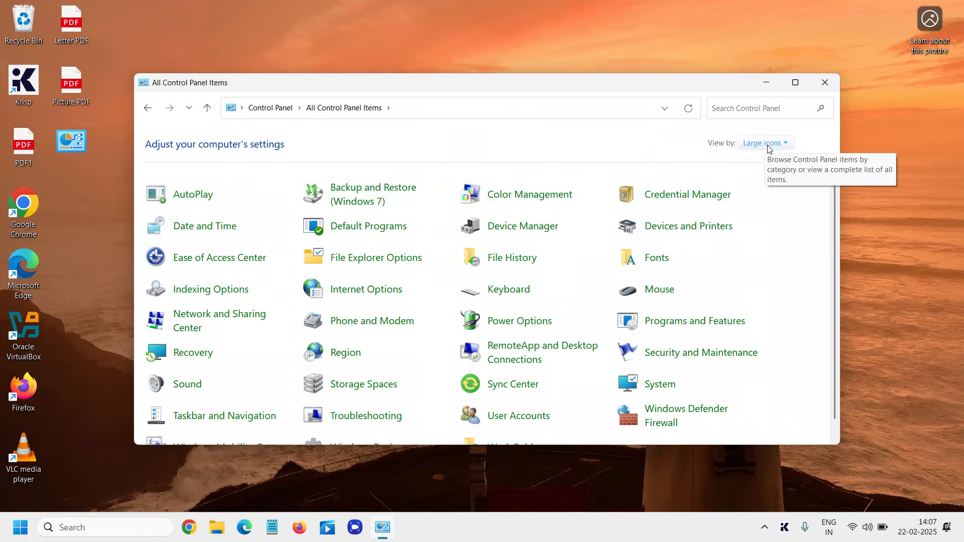
mouse_move(210, 289)
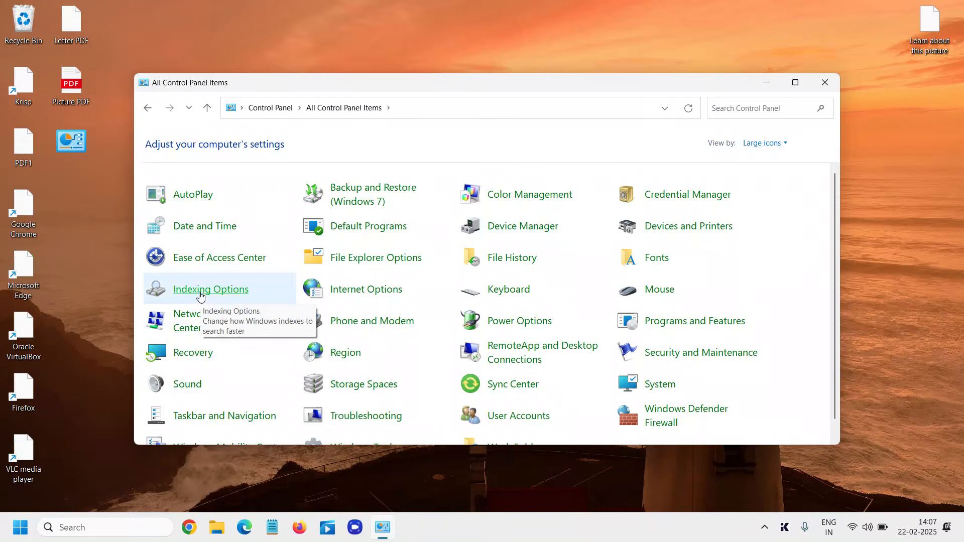
left_click(210, 289)
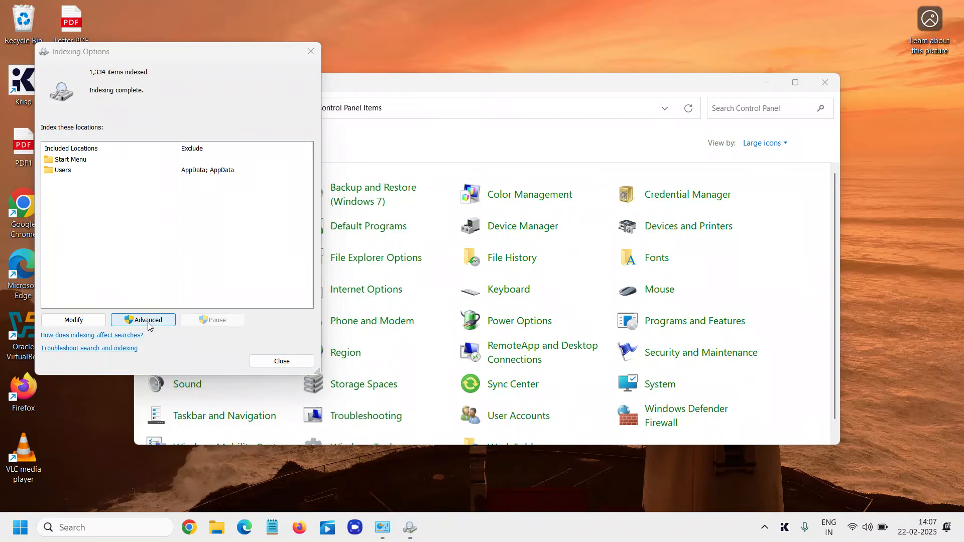
Step: Rebuild the search index from Advanced settings, restarting indexing from scratch
left_click(143, 319)
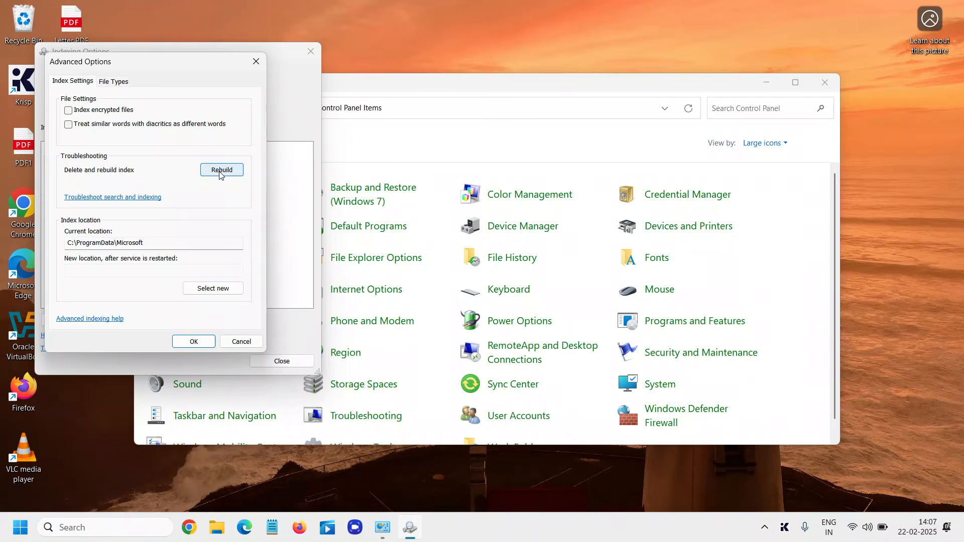
left_click(221, 169)
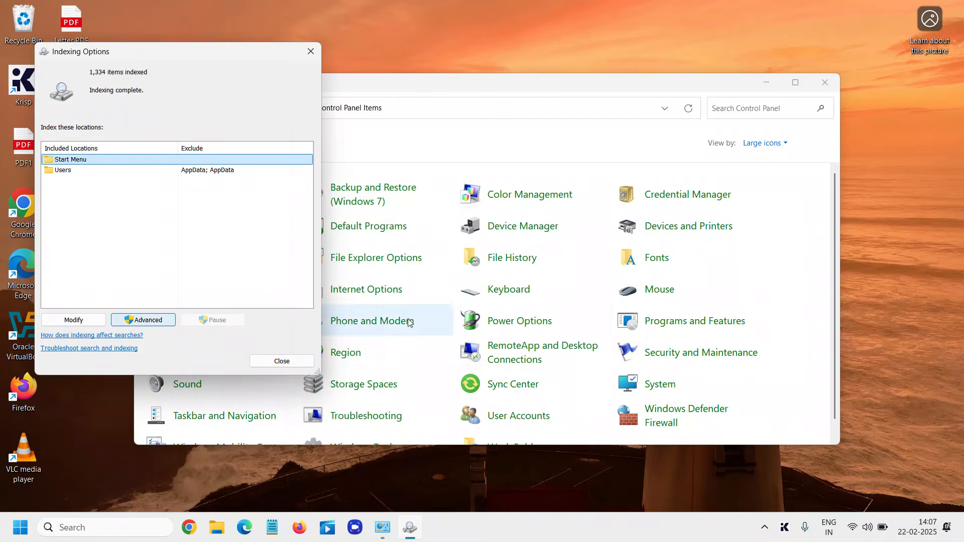
mouse_move(273, 369)
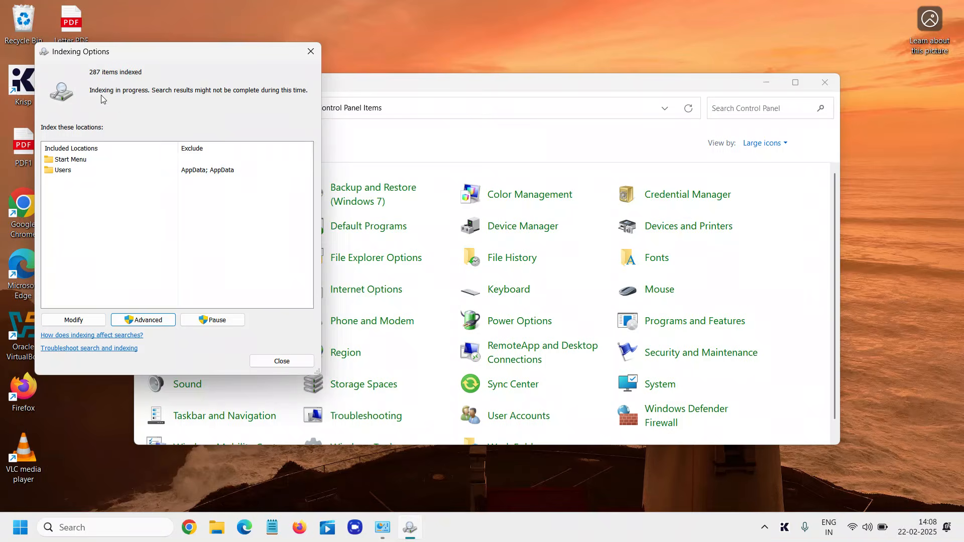
mouse_move(214, 102)
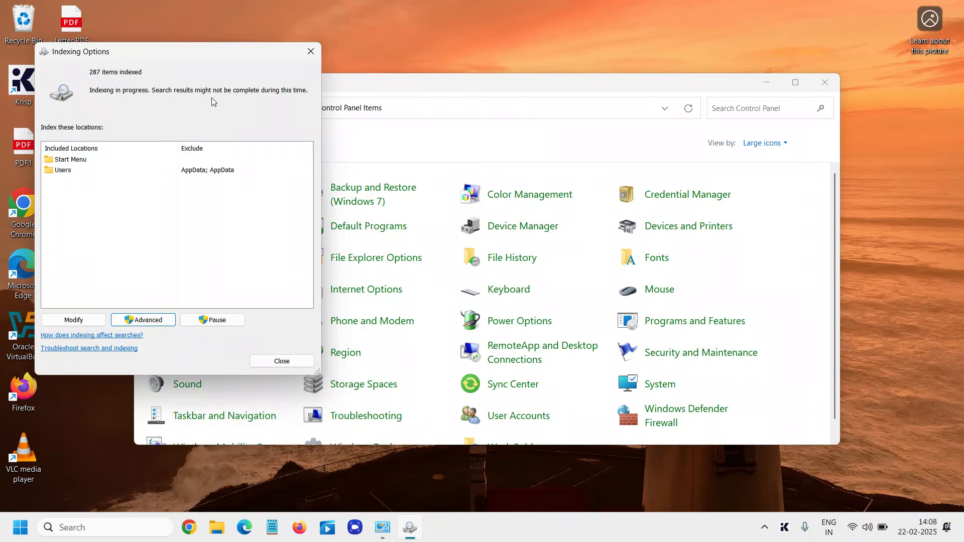
left_click(70, 159)
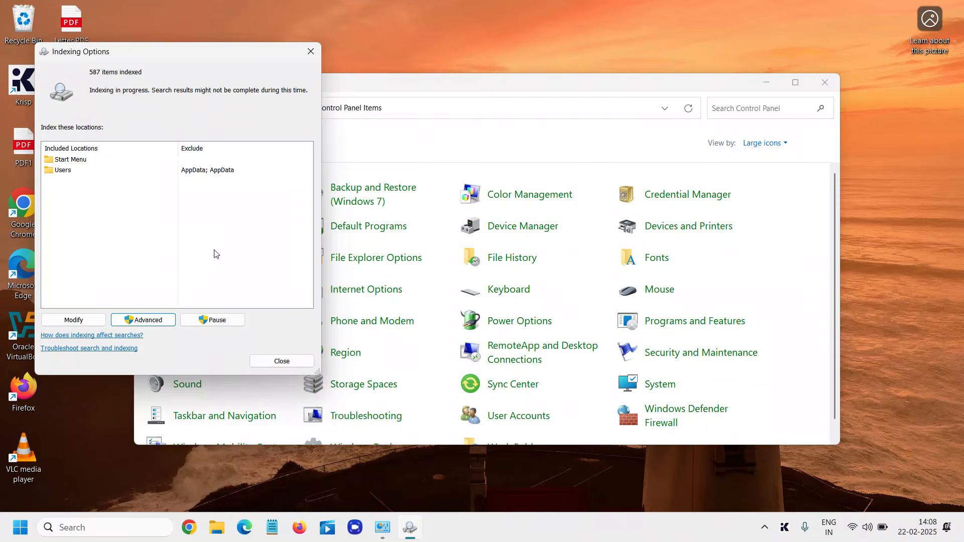
mouse_move(220, 245)
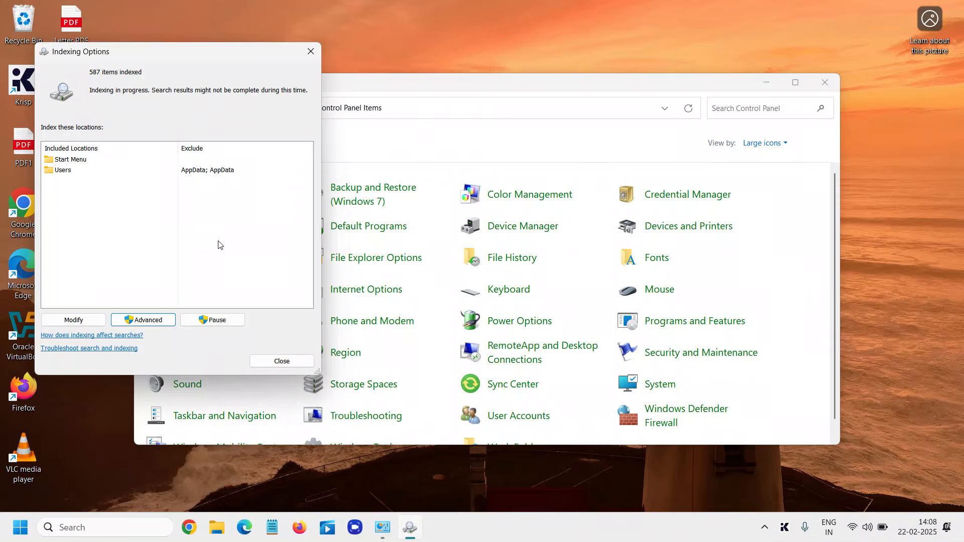